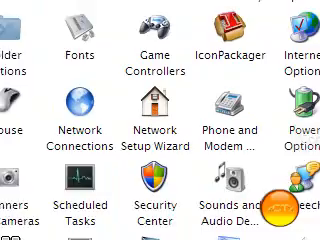
- Reach the Performance Settings in System Properties and choose Custom under Visual Effects
scroll("down", 3)
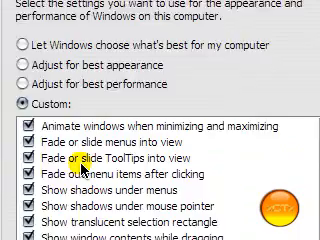
- Review the visual effect checkboxes and return to the Advanced page of System Properties
scroll("down", 3)
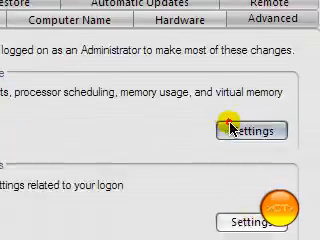
- Reopen Performance Options from the Advanced page to adjust its settings
left_click(228, 130)
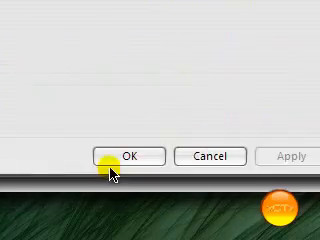
- Confirm the Performance Options and move to the Remote page of System Properties
left_click(128, 156)
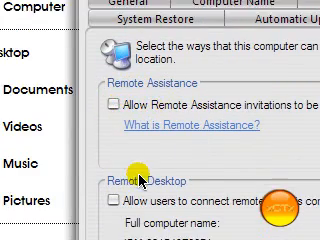
- Leave Remote Assistance and Remote Desktop disallowed and reach the Automatic Updates page
scroll("down", 3)
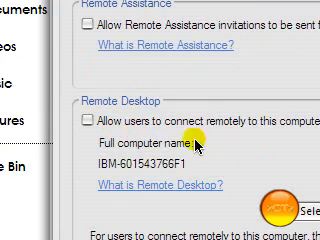
scroll("down", 3)
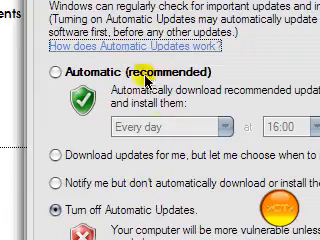
- Review the System Restore page, then close System Properties back to Control Panel
scroll("down", 3)
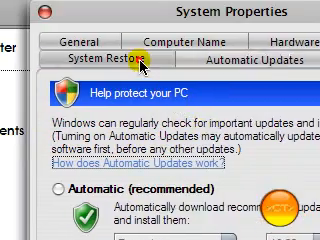
left_click(96, 68)
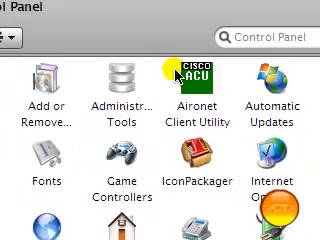
- Enable hibernation on the Hibernate page of Power Options and confirm
scroll("down", 3)
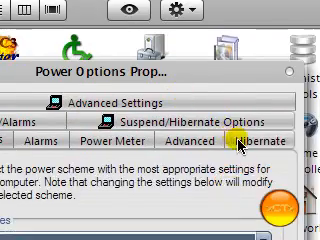
left_click(276, 128)
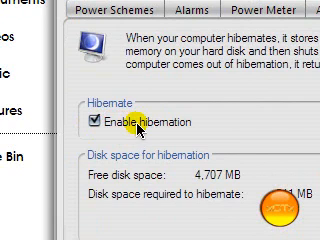
left_click(84, 122)
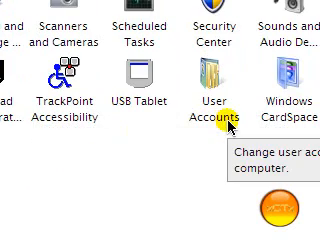
mouse_move(172, 108)
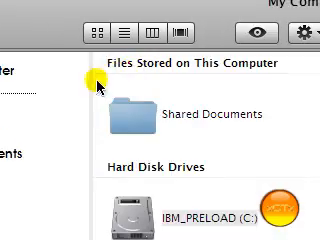
- Leave My Computer and get Safari ready with its search field active
scroll("down", 3)
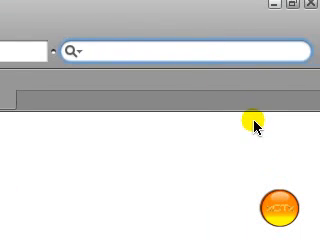
- Search the web for JKdefrag and open the JkDefrag project page from the results
type("jk")
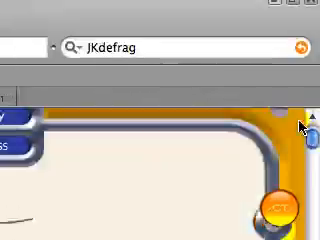
scroll("down", 3)
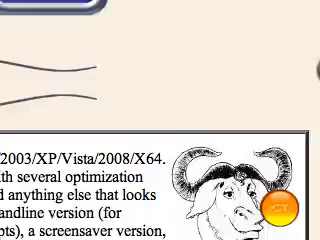
scroll("down", 3)
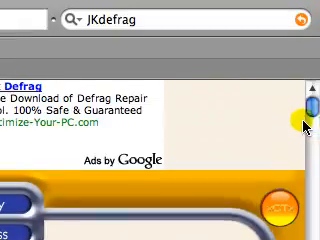
scroll("down", 3)
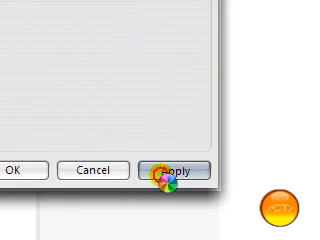
- Apply the scheduled task and enter the run-as account's password in Set Account Information
left_click(168, 170)
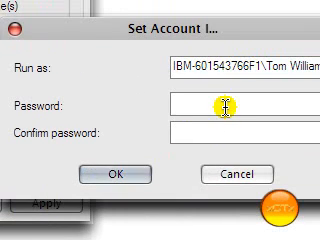
type("password")
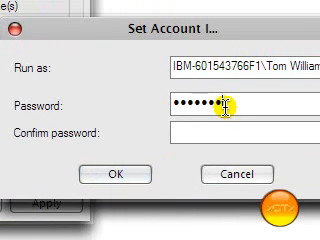